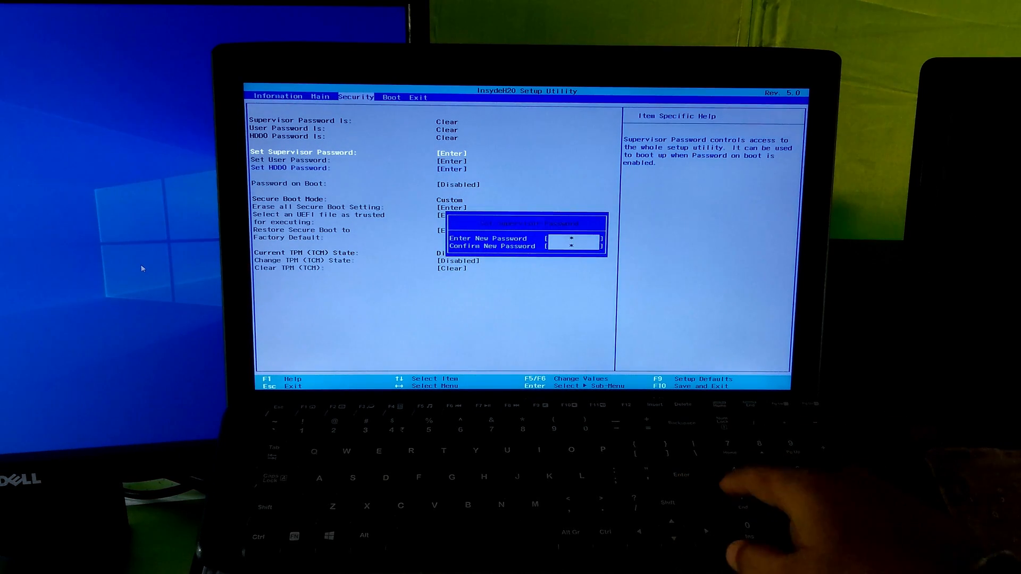
- Confirm the new supervisor password so setup accepts it
{"action": "key", "text": "Enter"}
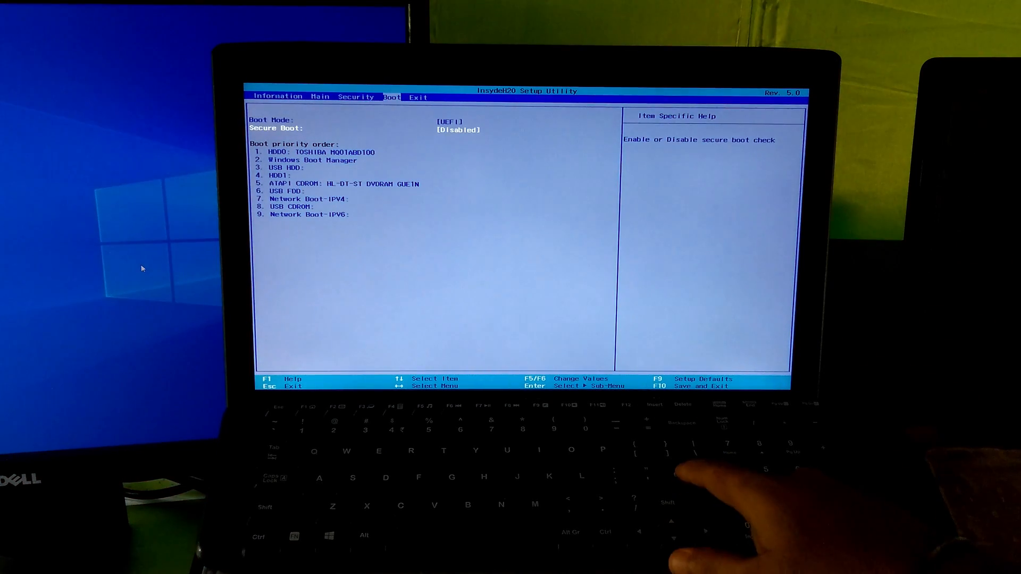
- Set Secure Boot to Enabled in the boot settings
{"action": "key", "text": "Enter"}
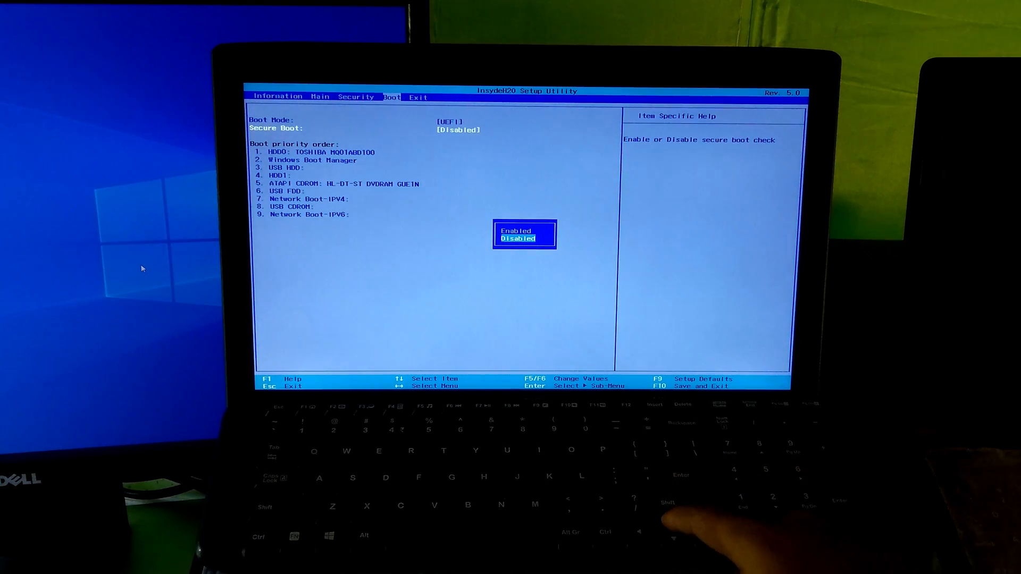
{"action": "key", "text": "Enter"}
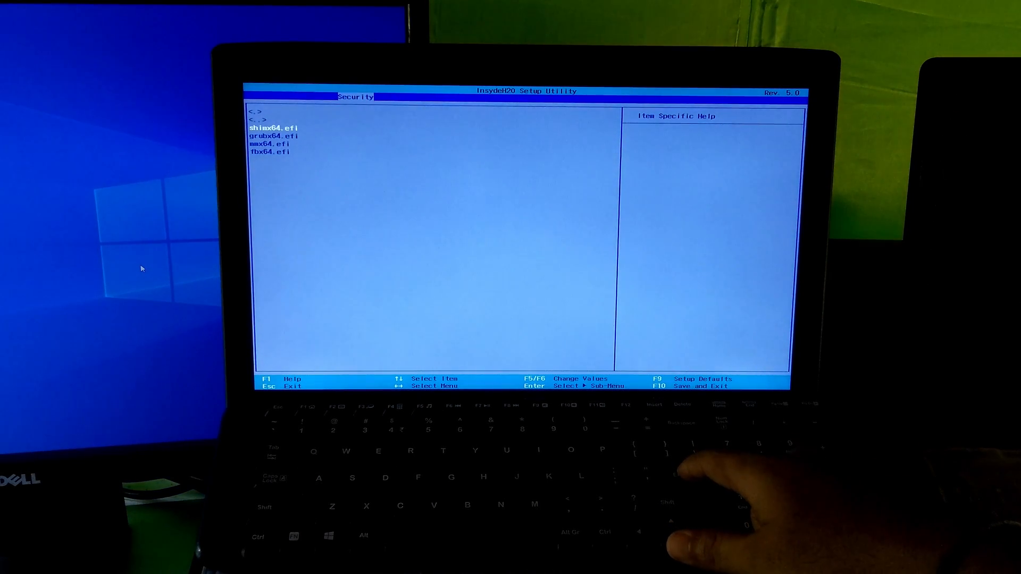
- Choose shimx64.efi as the trusted UEFI file and enter its boot description
{"action": "key", "text": "Enter"}
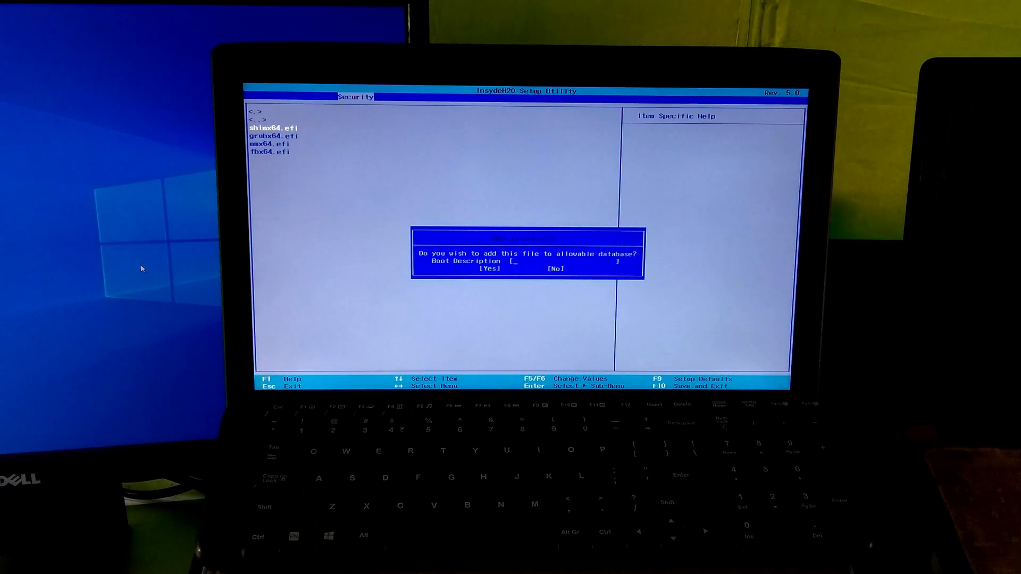
{"action": "type", "text": "U"}
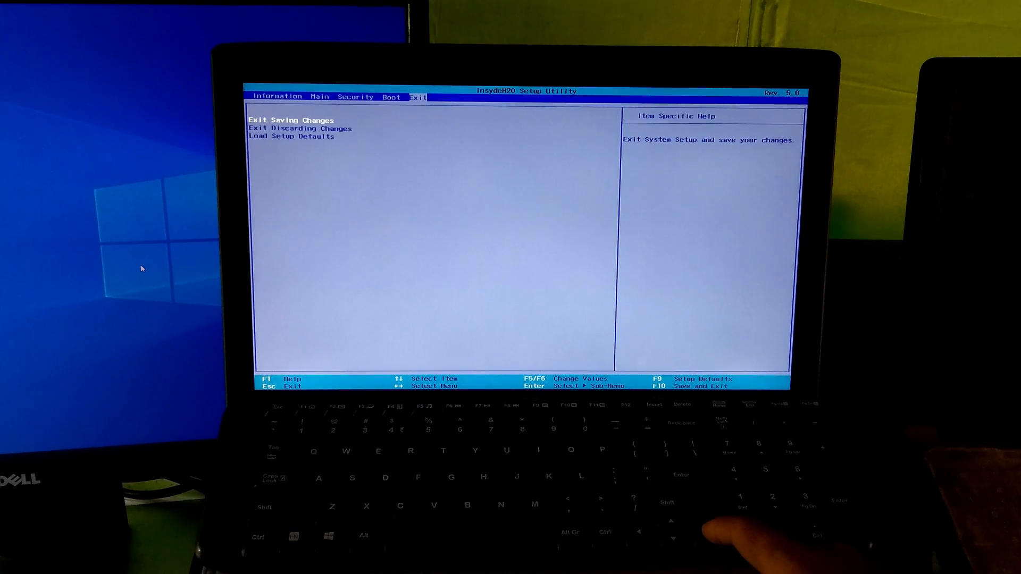
- Exit setup saving the changes so the Ubuntu EFI entry is recorded
{"action": "key", "text": "Enter"}
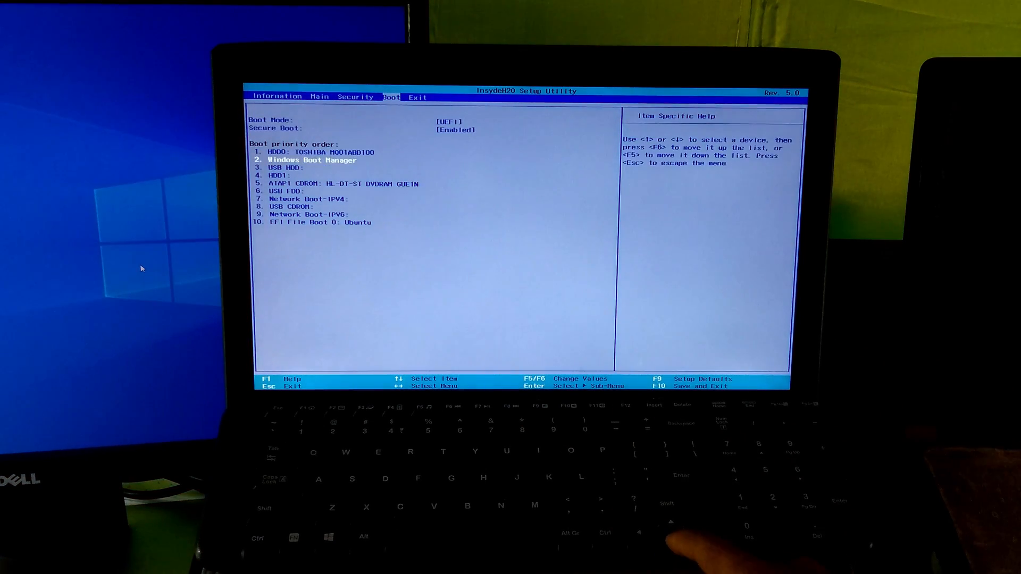
- Select the EFI File Boot 0: Ubuntu entry in the boot order and set Secure Boot to Disabled
{"action": "key", "text": "down"}
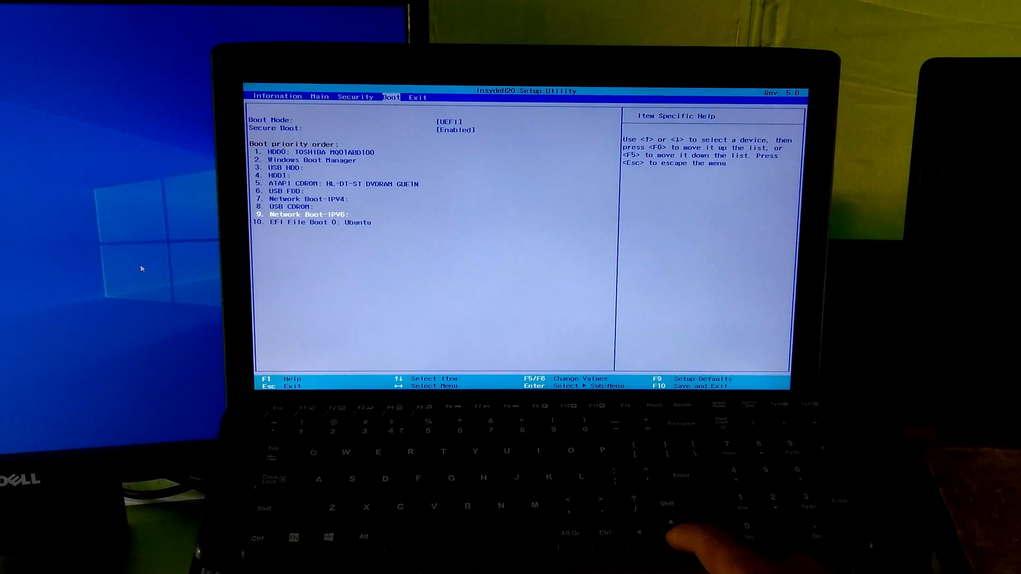
{"action": "key", "text": "Down"}
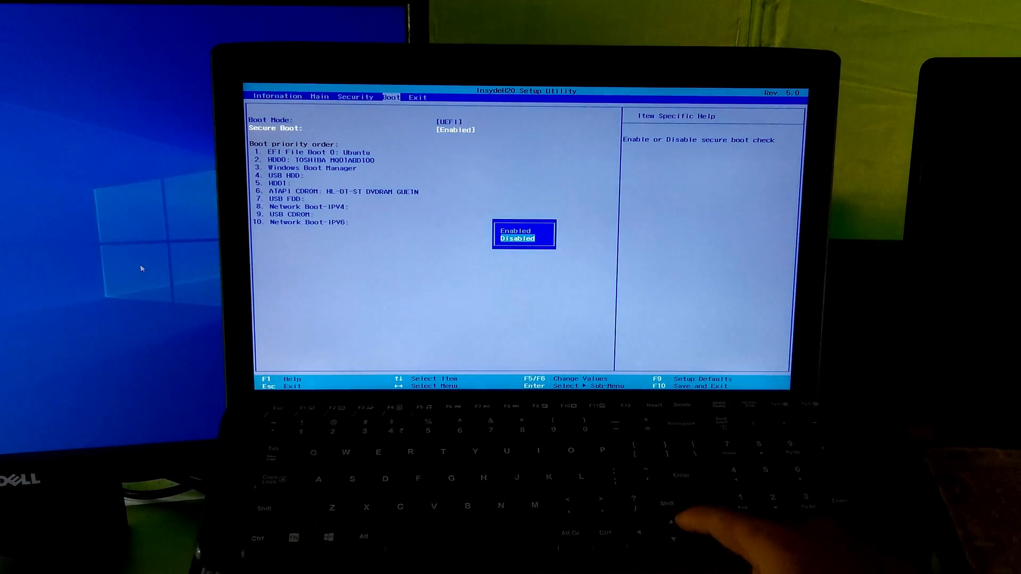
{"action": "key", "text": "Enter"}
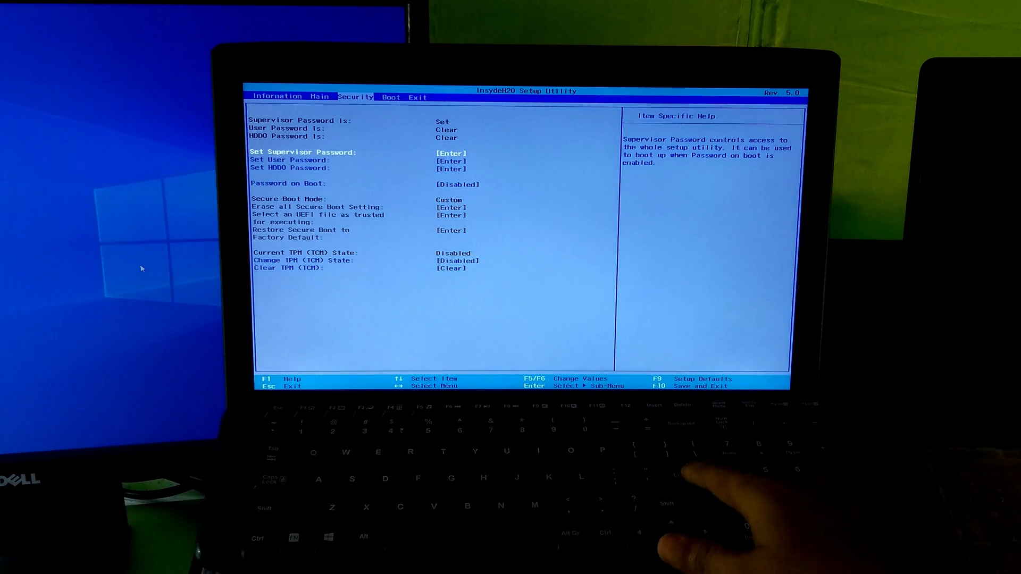
- Start the supervisor password change and confirm the current password
{"action": "key", "text": "Enter"}
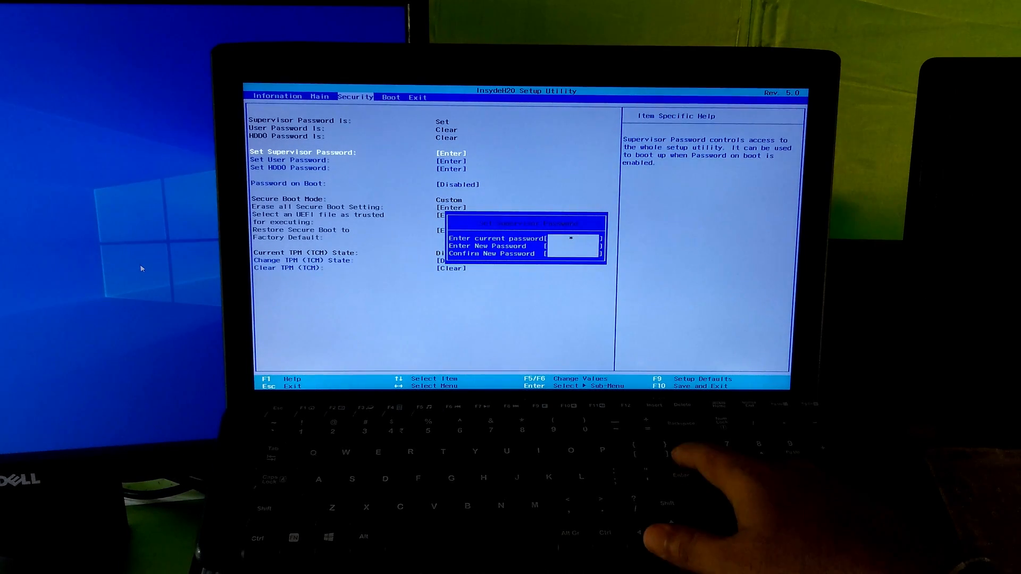
{"action": "key", "text": "Enter"}
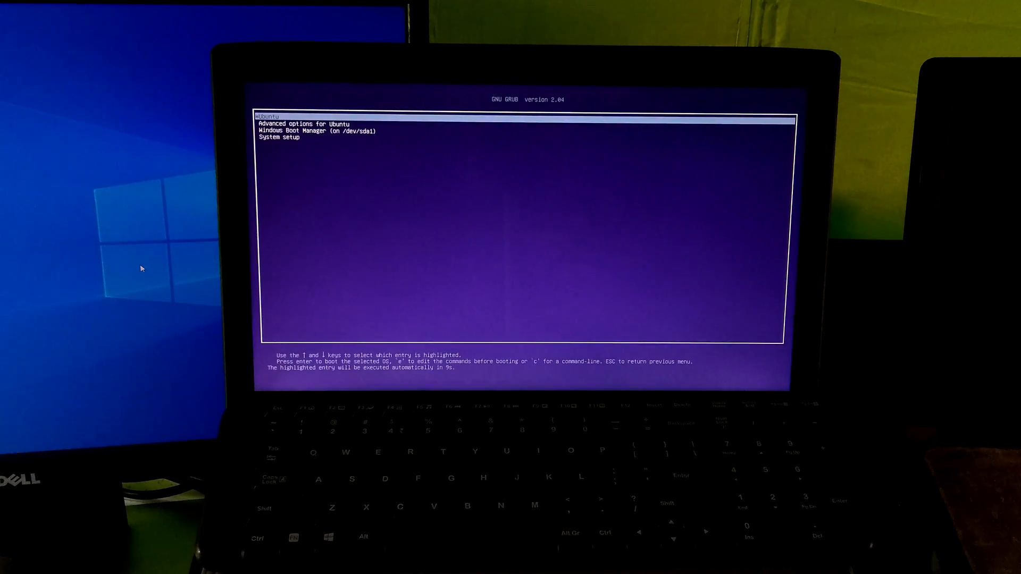
- Move to 'Advanced options for Ubuntu' in the GRUB menu to reach recovery mode
{"action": "key", "text": "Down"}
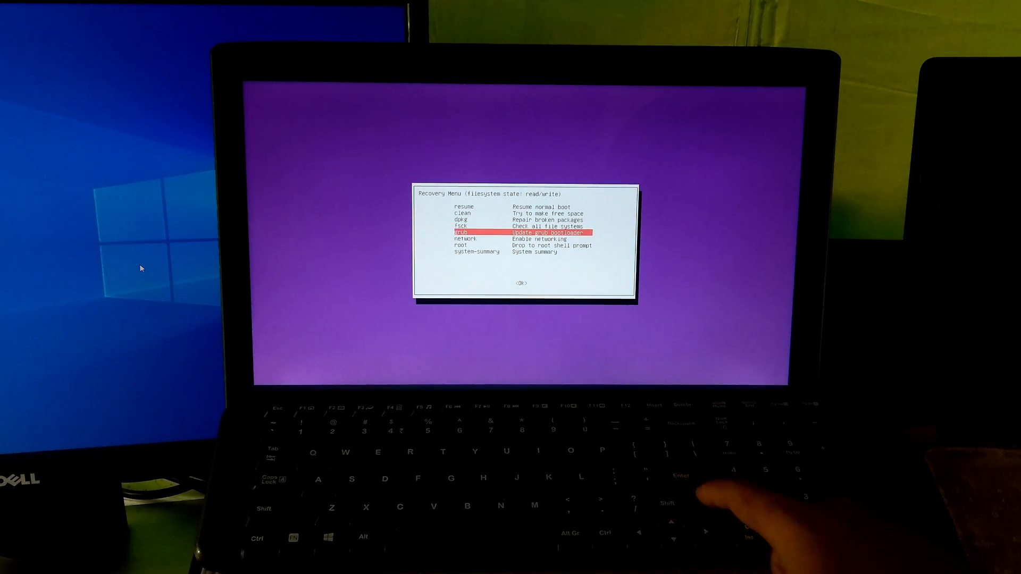
- Run 'grub – Update grub bootloader' from the Recovery Menu
{"action": "key", "text": "Enter"}
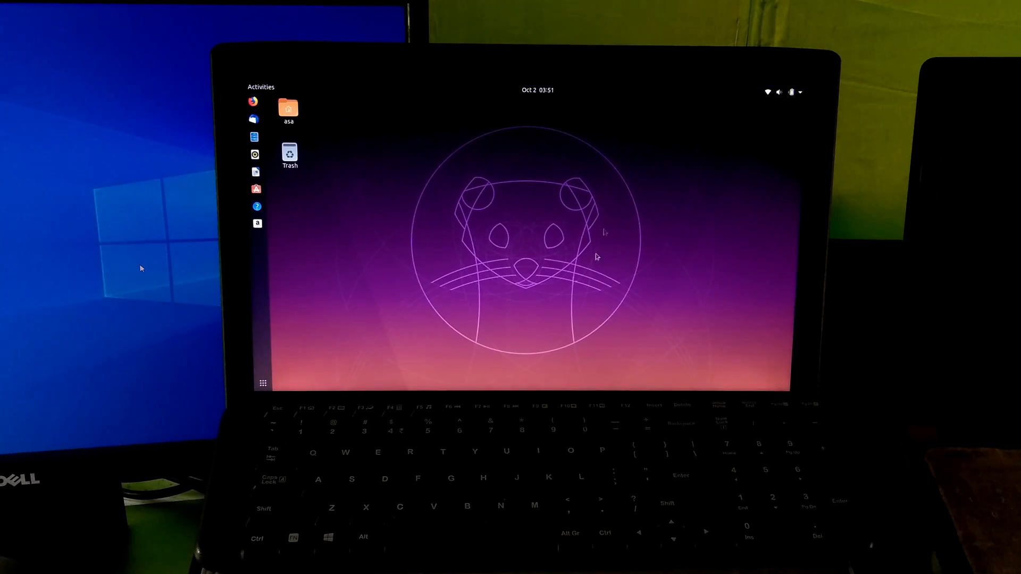
{"action": "mouse_move", "coordinate": [498, 225]}
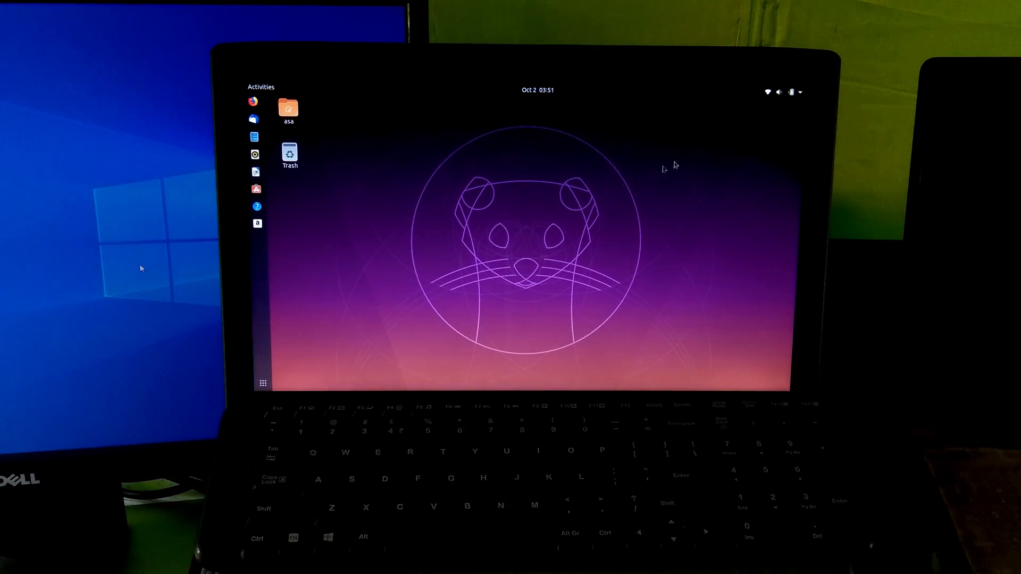
- Bring up the power off and restart options from the GNOME system menu
{"action": "left_click", "coordinate": [792, 92]}
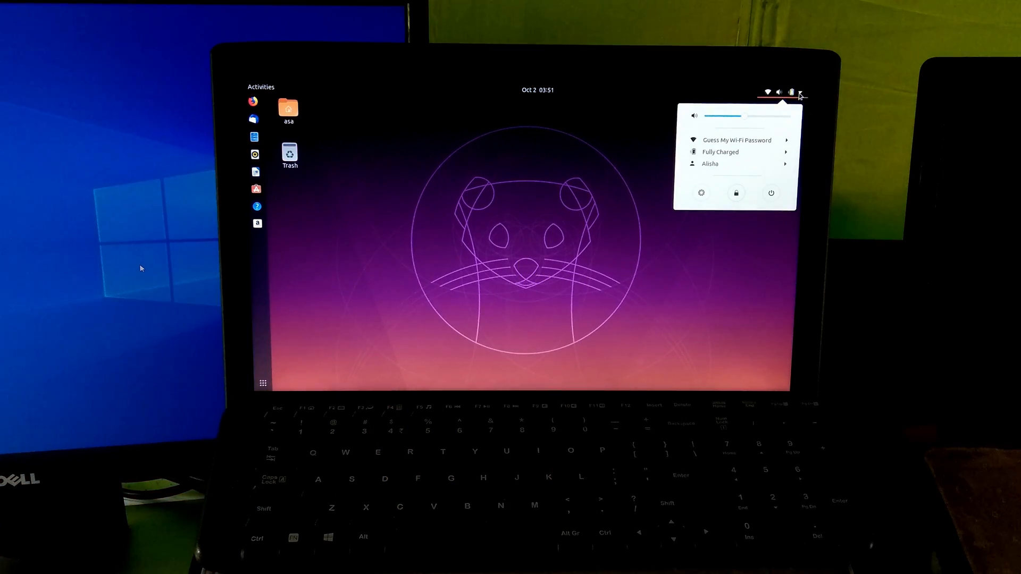
{"action": "left_click", "coordinate": [771, 193]}
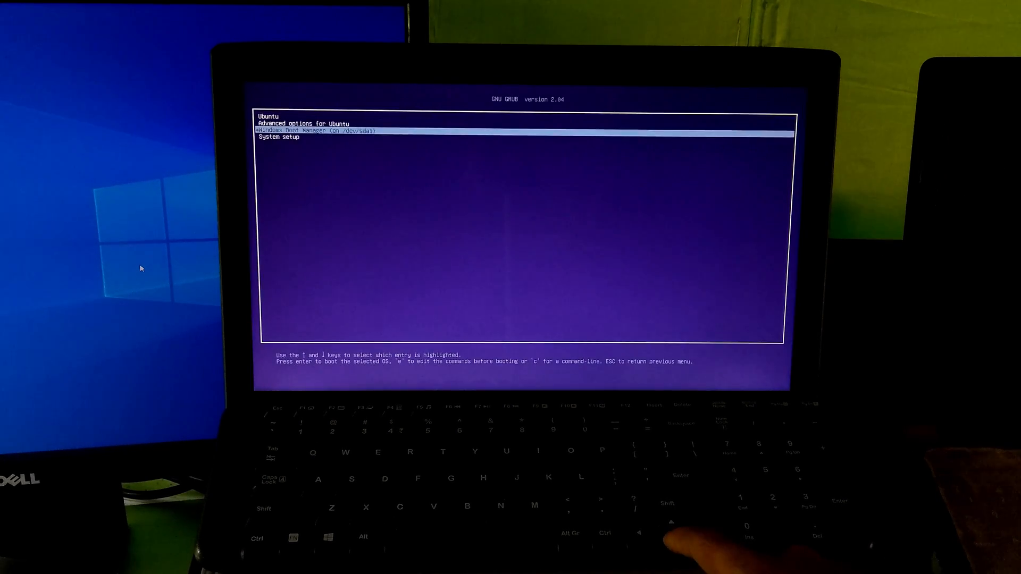
- Select 'Windows Boot Manager (on /dev/sda1)' in the GRUB menu to boot Windows
{"action": "key", "text": "Down"}
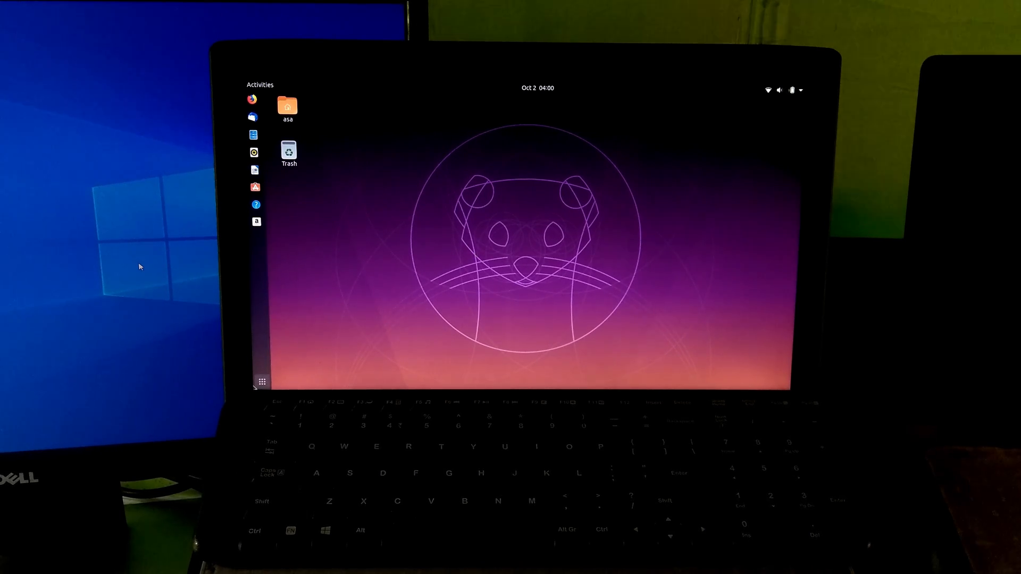
- Launch Software Updater from the applications overview and install updates until Ubuntu reports it is up to date
{"action": "left_click", "coordinate": [262, 382]}
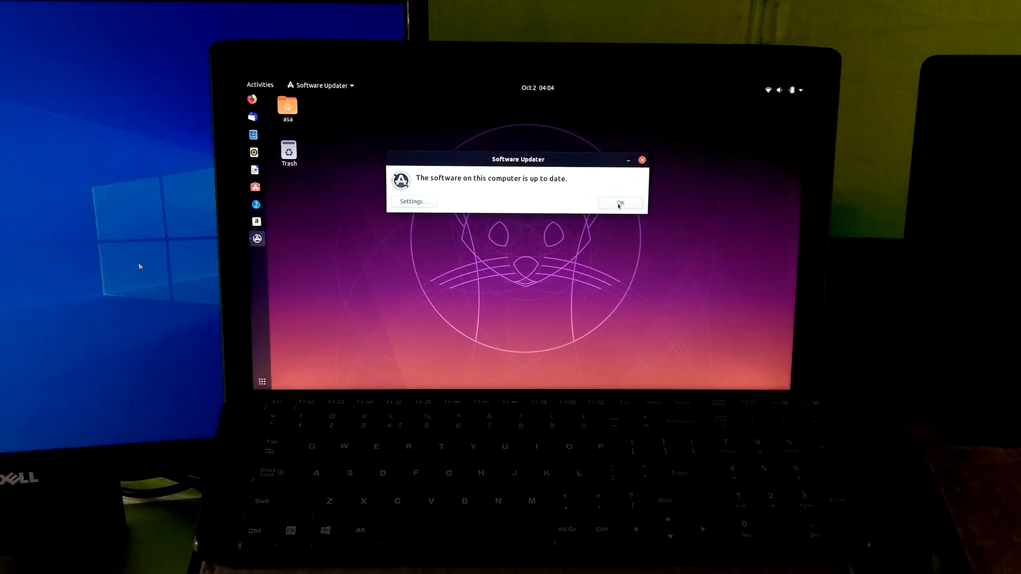
- Dismiss the up-to-date notice and bring up the Power Off / Restart dialog from the system menu
{"action": "left_click", "coordinate": [620, 202]}
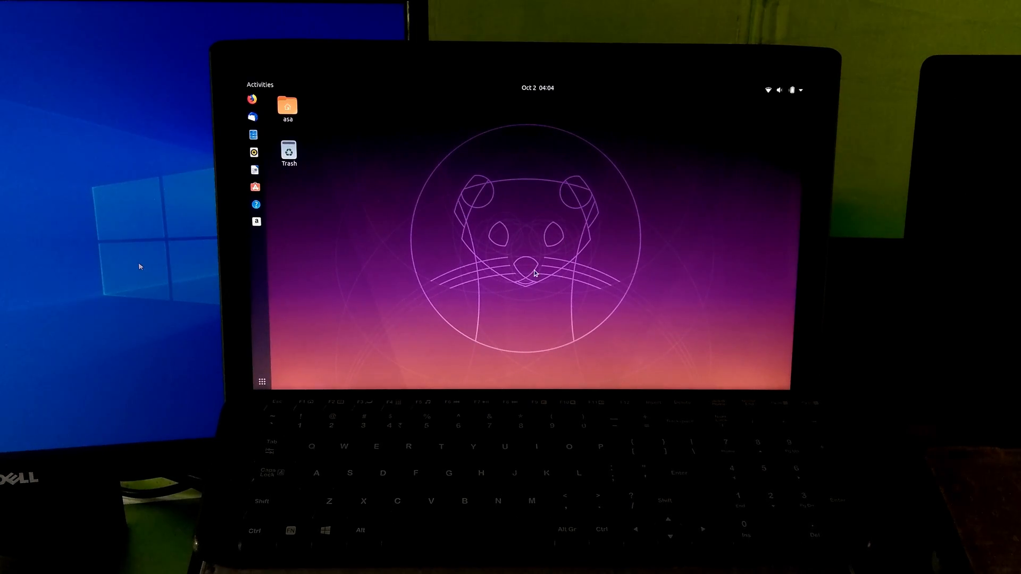
{"action": "left_click", "coordinate": [790, 89]}
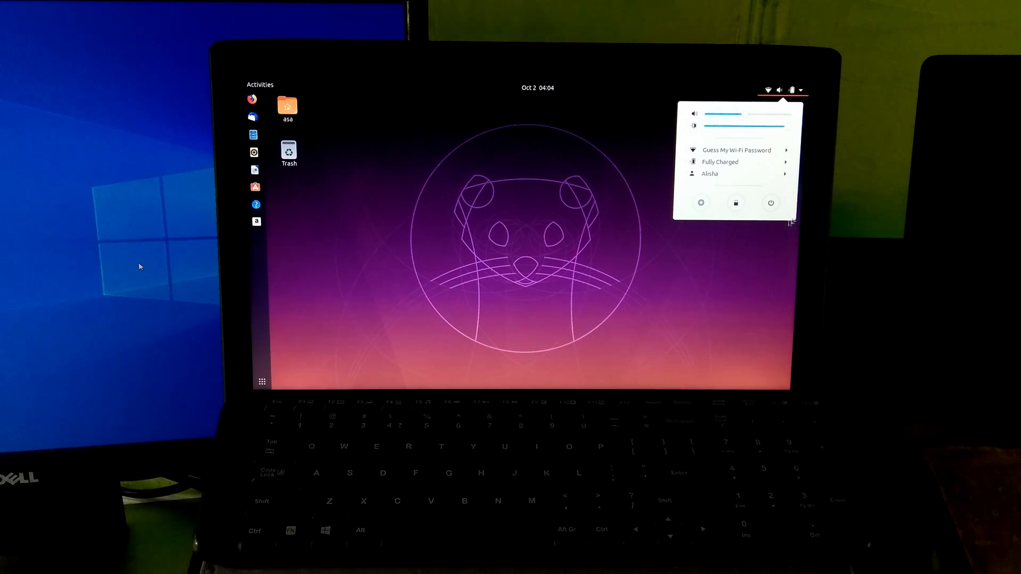
{"action": "left_click", "coordinate": [770, 202]}
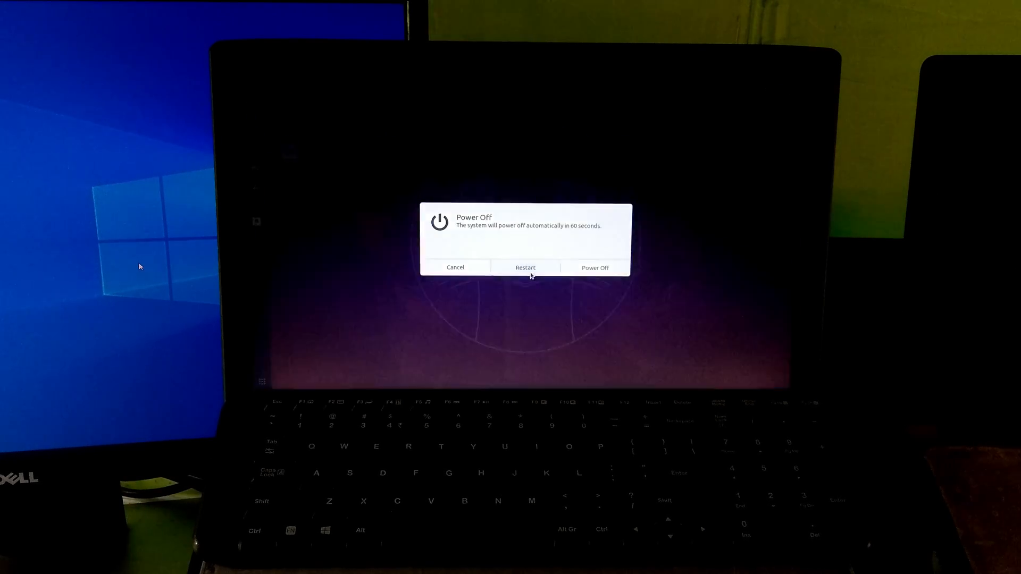